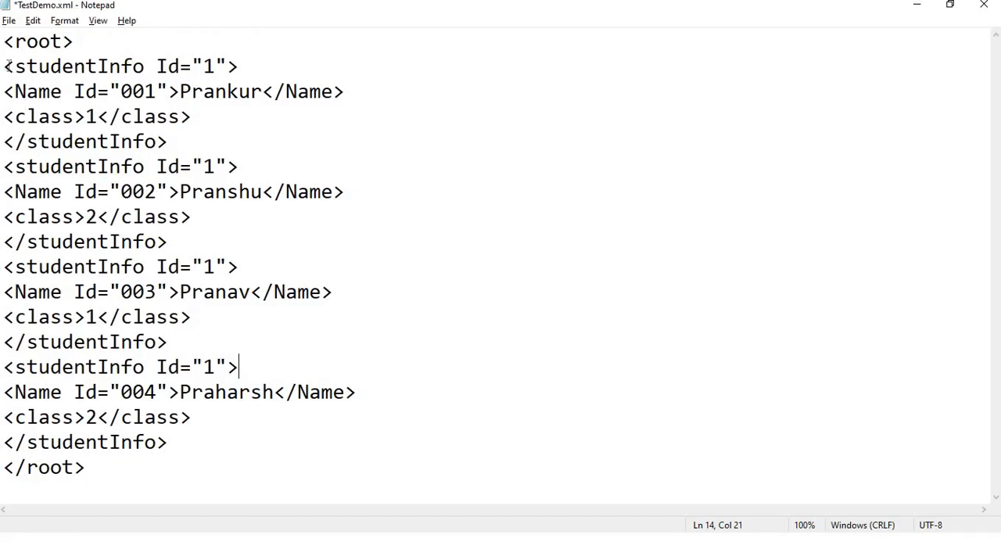
Step: Bring UiPath Studio forward and select the Read XML file step to view its properties
drag(4, 66, 154, 267)
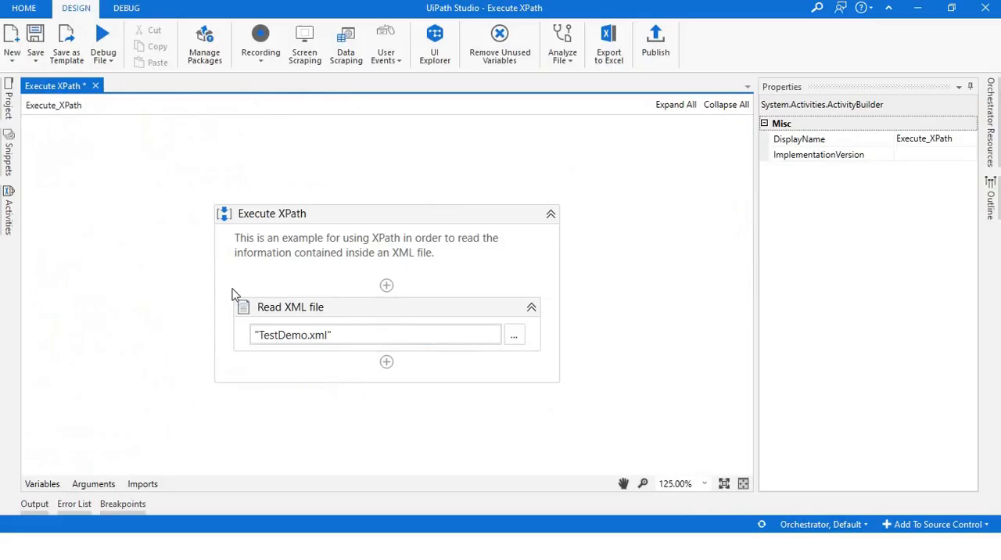
click(291, 307)
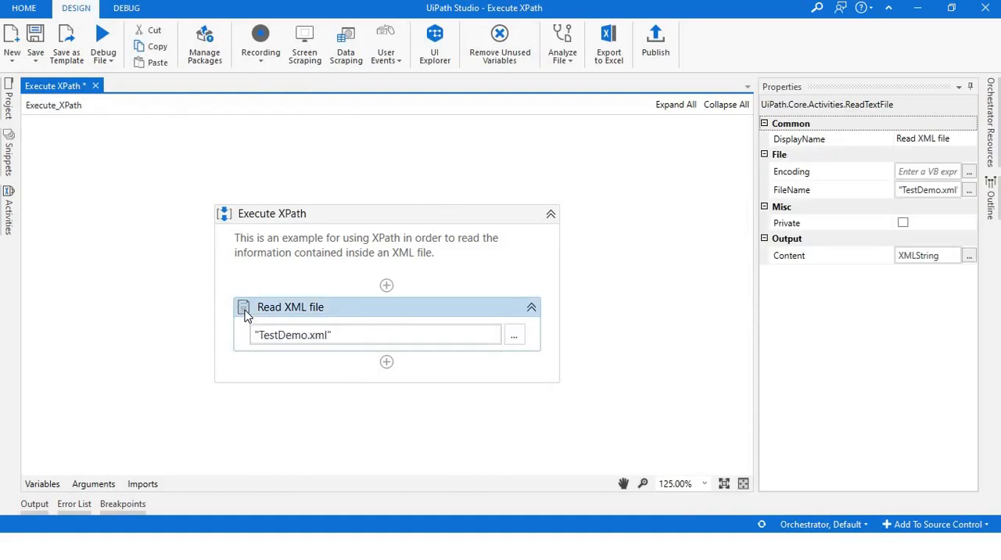
mouse_move(863, 249)
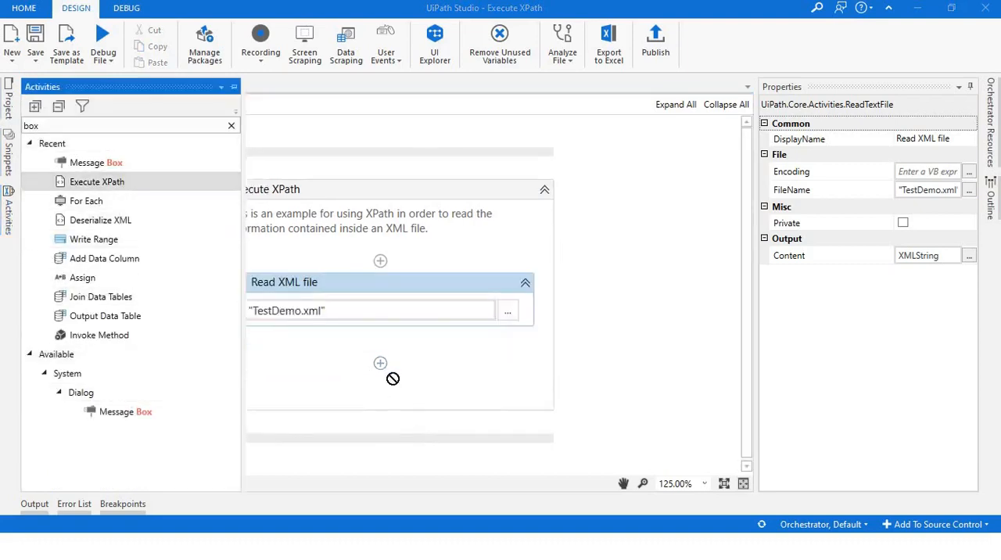
Step: Add an Execute XPath activity below Read XML file, storing its output in Result
drag(97, 181, 380, 364)
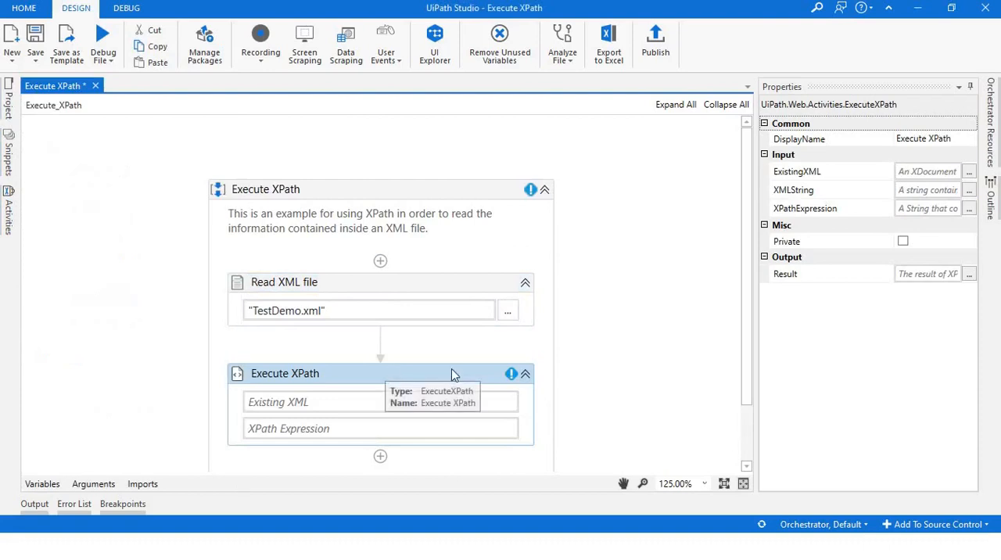
mouse_move(927, 274)
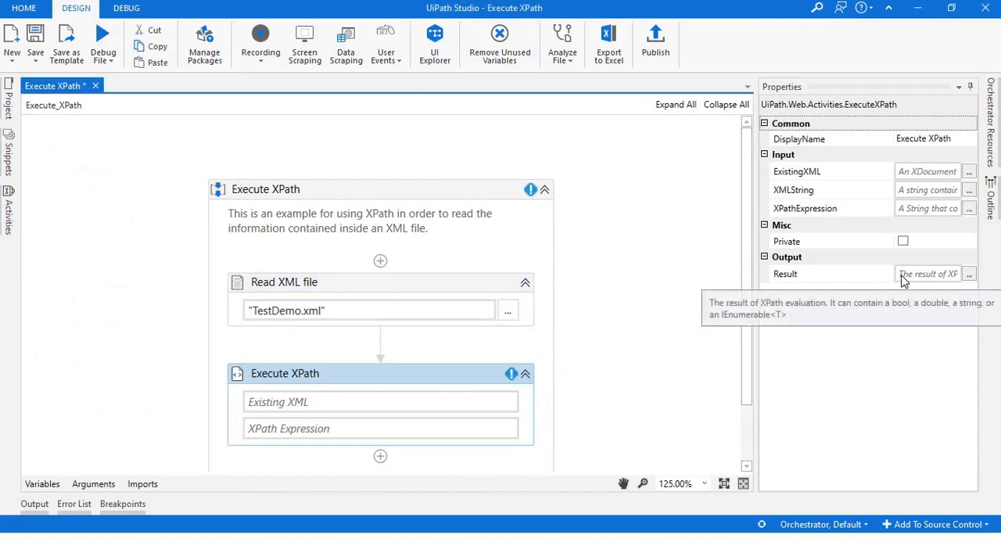
click(927, 273)
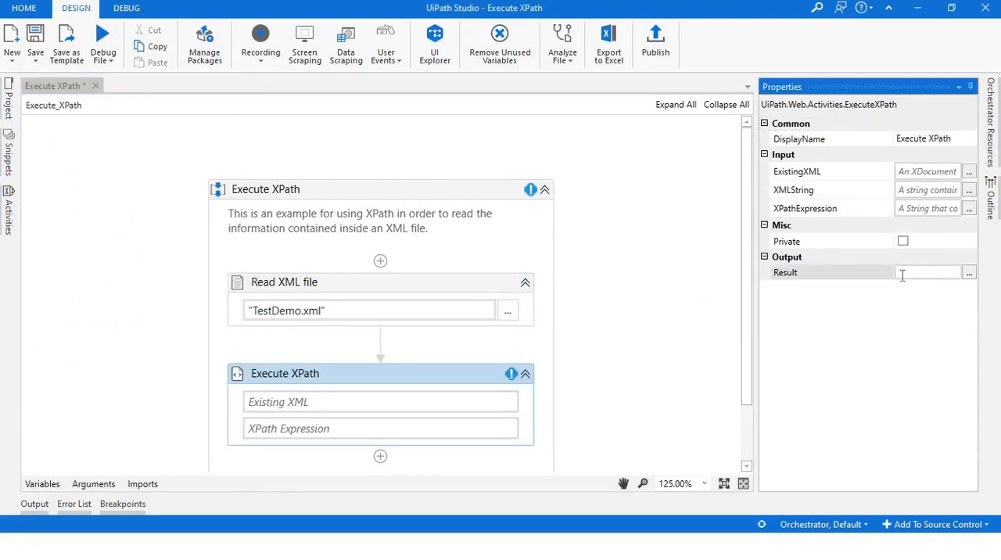
text(Result)
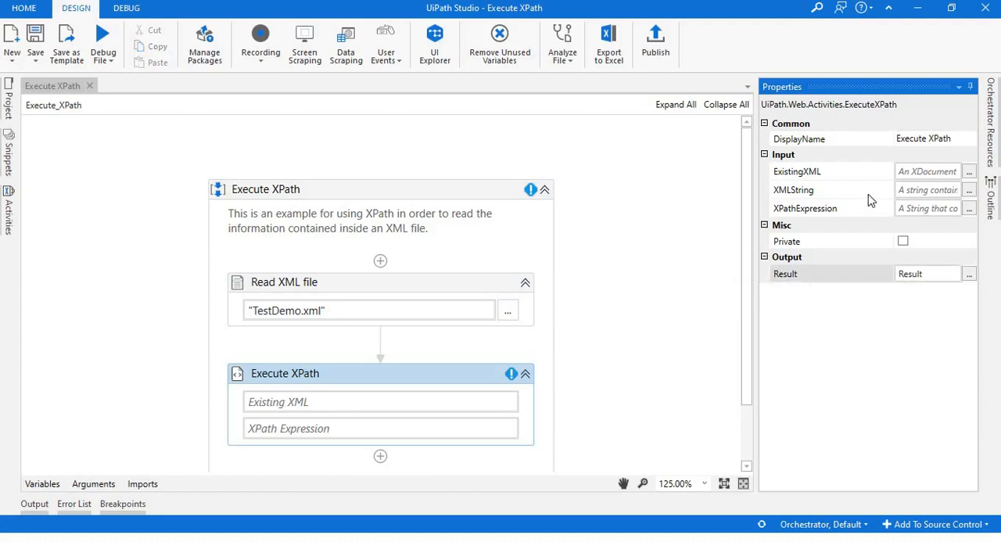
mouse_move(843, 172)
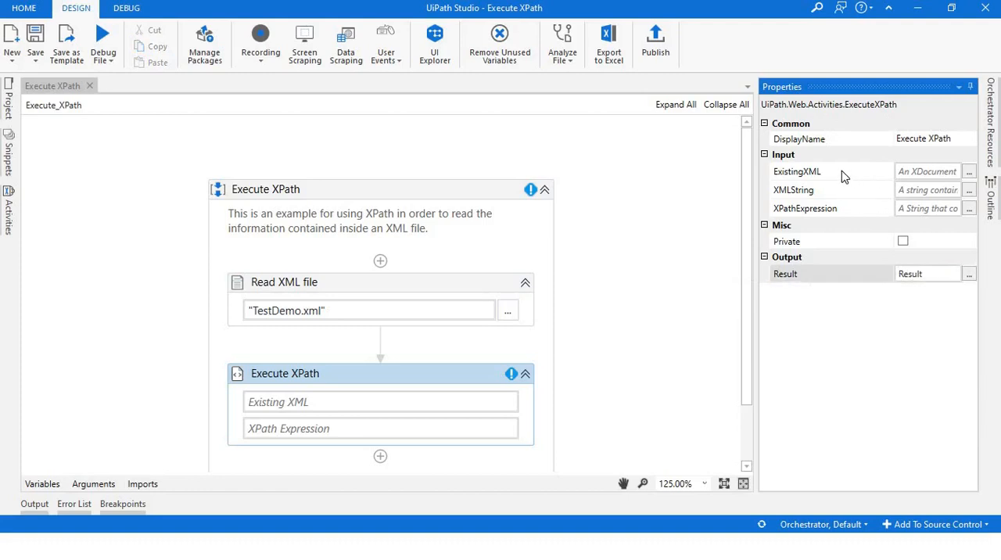
mouse_move(841, 176)
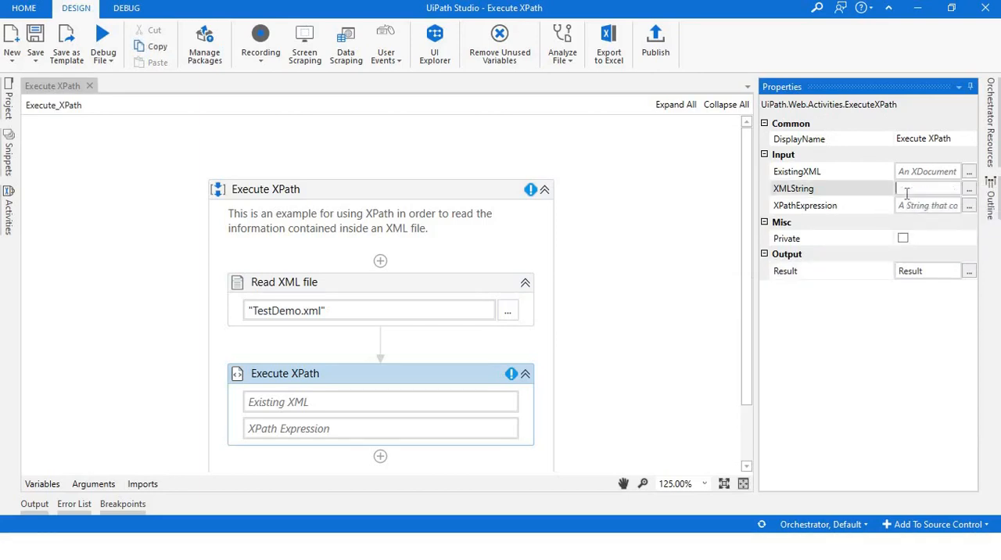
Step: Give Execute XPath the XMLString input and expression string(/root/studentInfo[2]/Name[1])
text(XMLString)
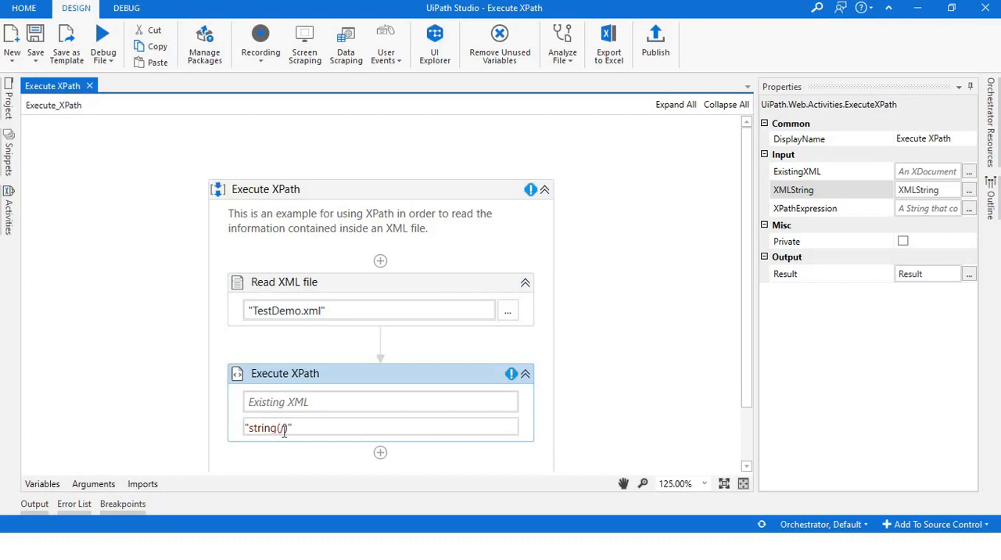
text(root/student)
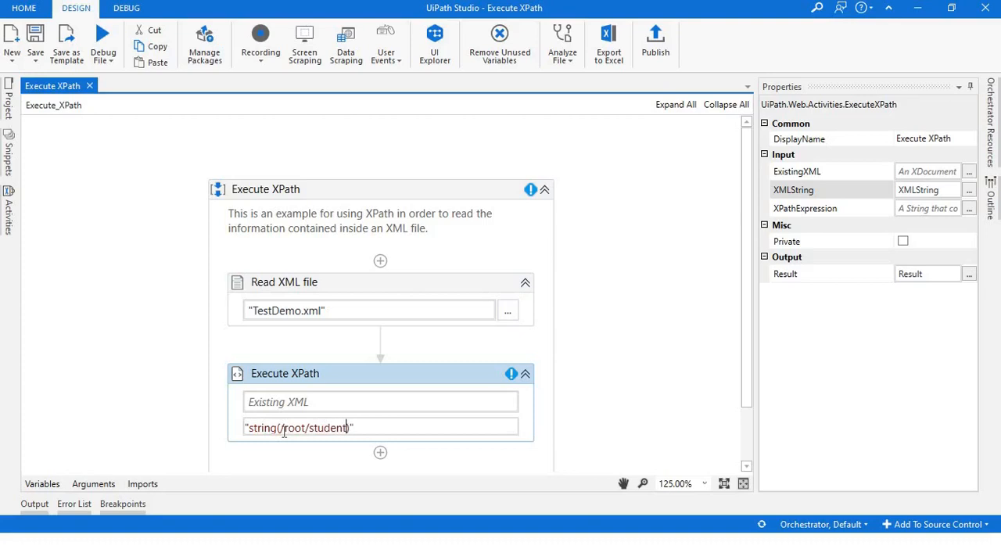
text(Info)
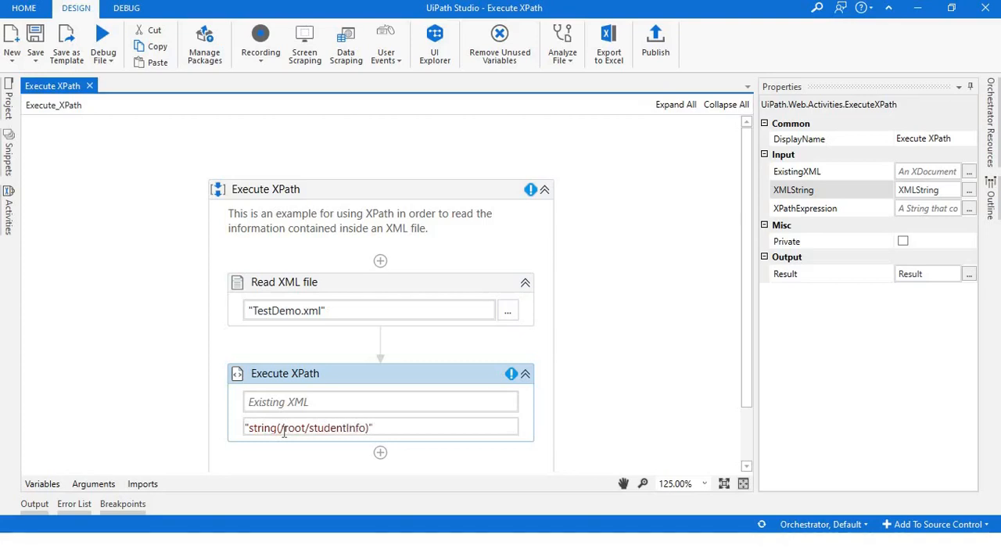
text())
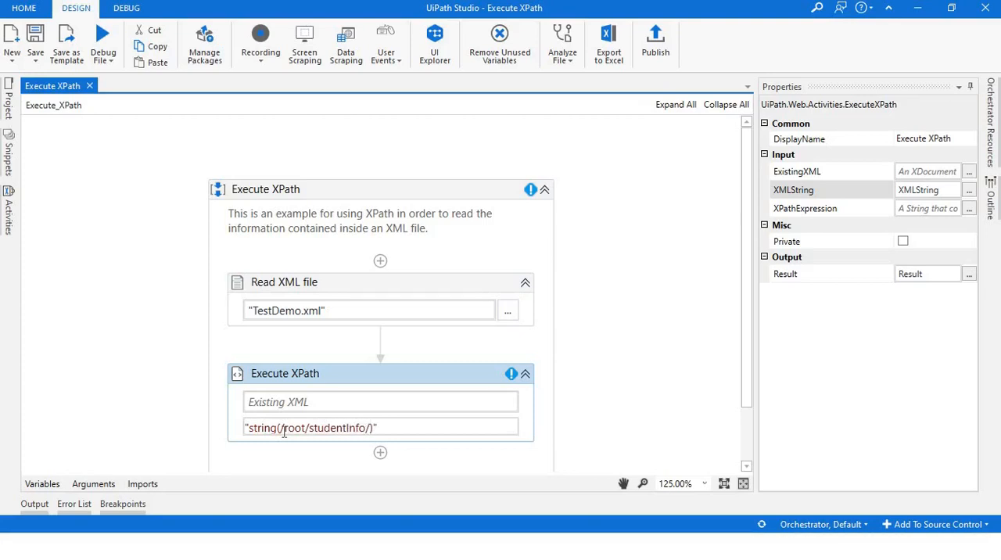
text(Name[)
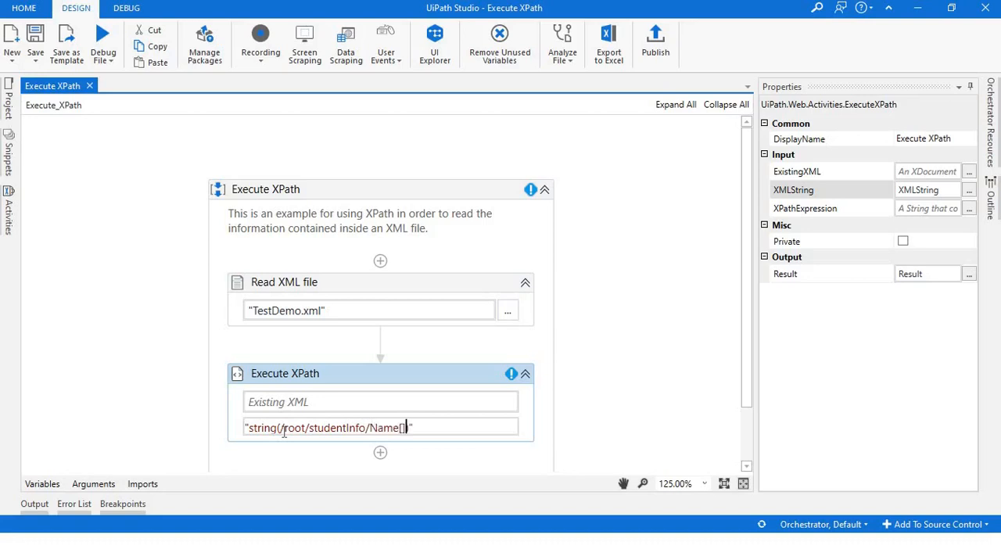
text(1))
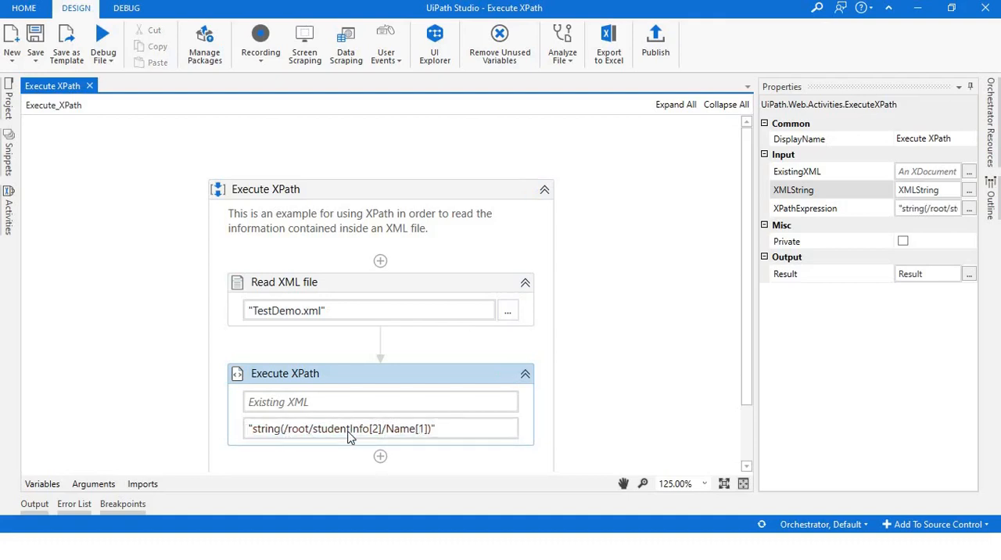
mouse_move(361, 438)
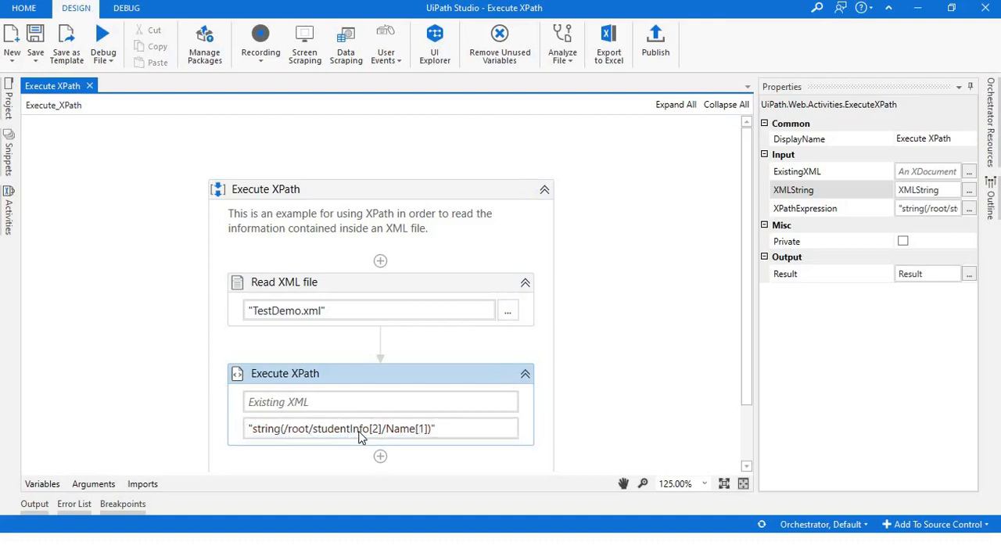
mouse_move(375, 436)
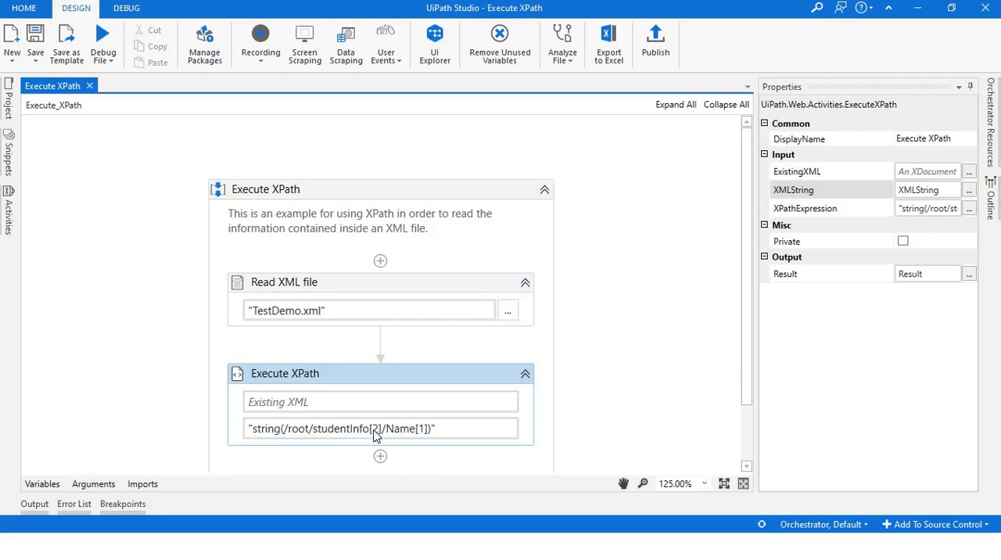
mouse_move(45, 157)
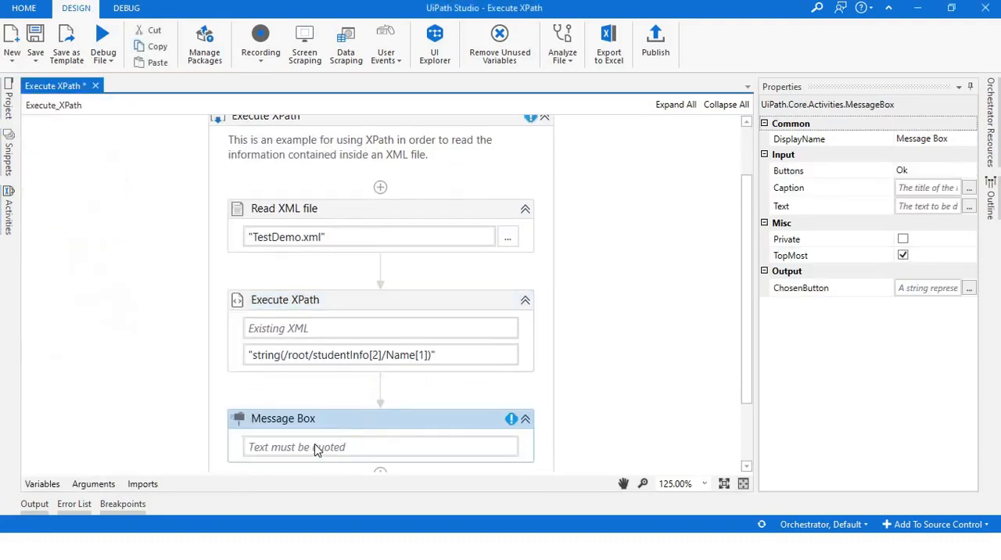
Step: Show Result in a Message Box, run it, check the XML, and dismiss 'Pranshu'
text(Result)
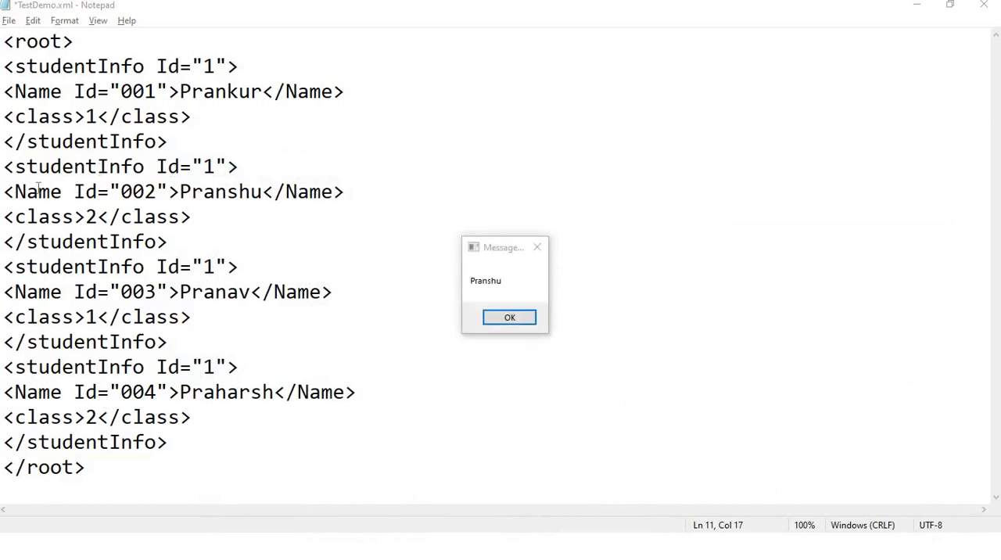
drag(3, 191, 239, 192)
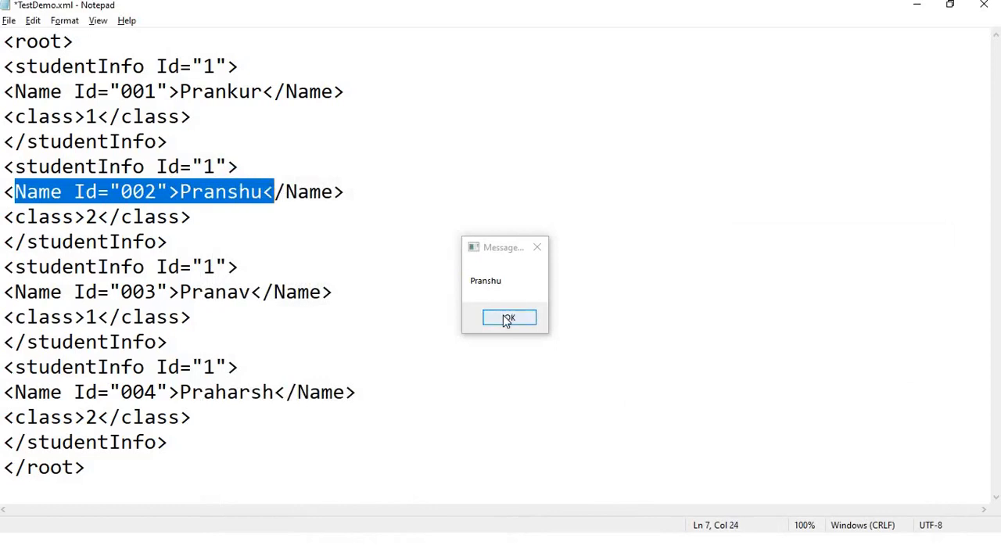
click(508, 317)
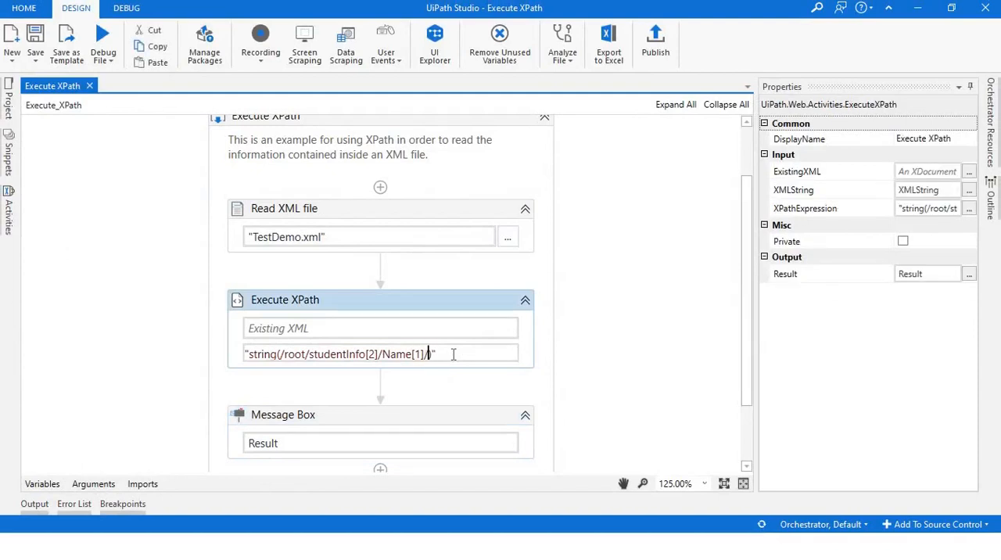
text(@Id)
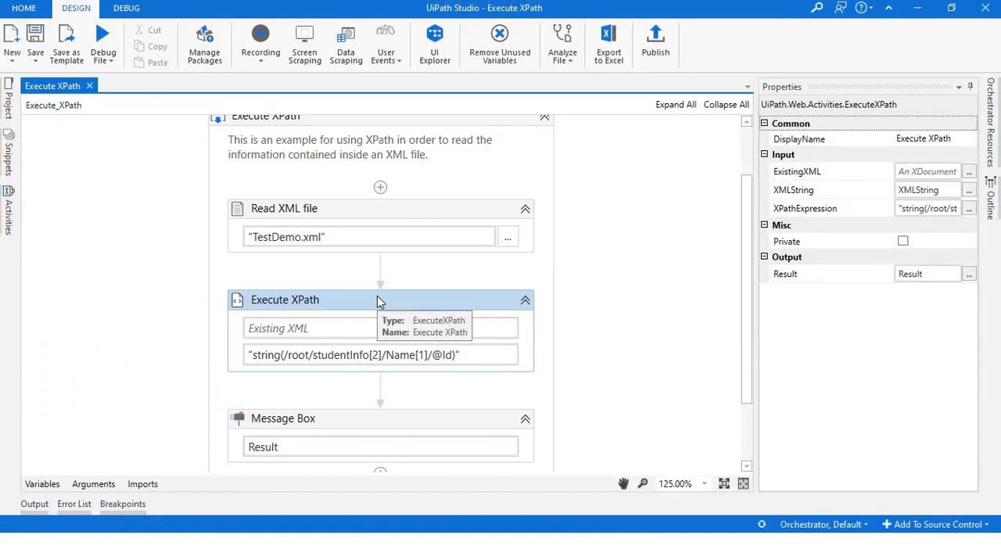
mouse_move(249, 290)
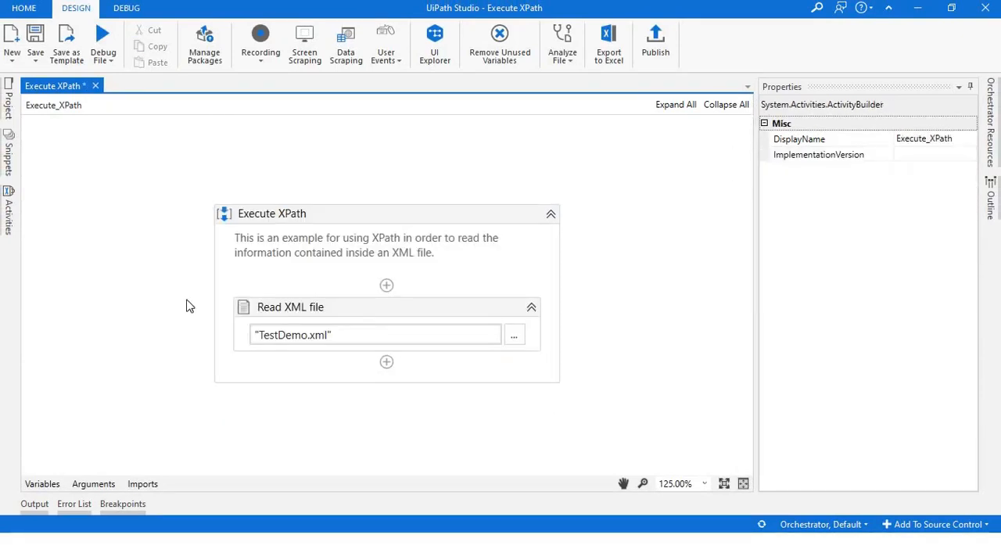
mouse_move(10, 209)
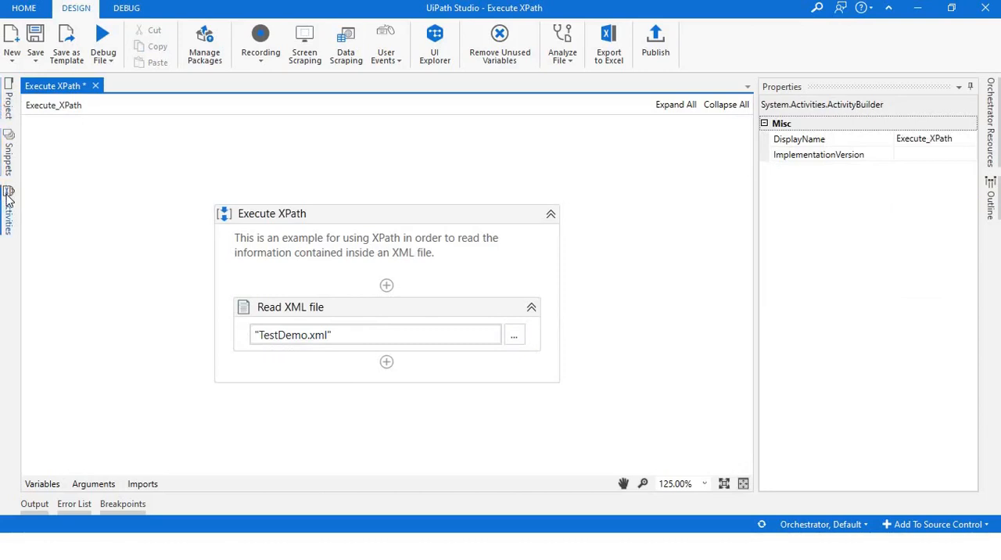
Step: Add a Deserialize XML step turning XMLString into xdoc, with a For Each loop below it
click(9, 207)
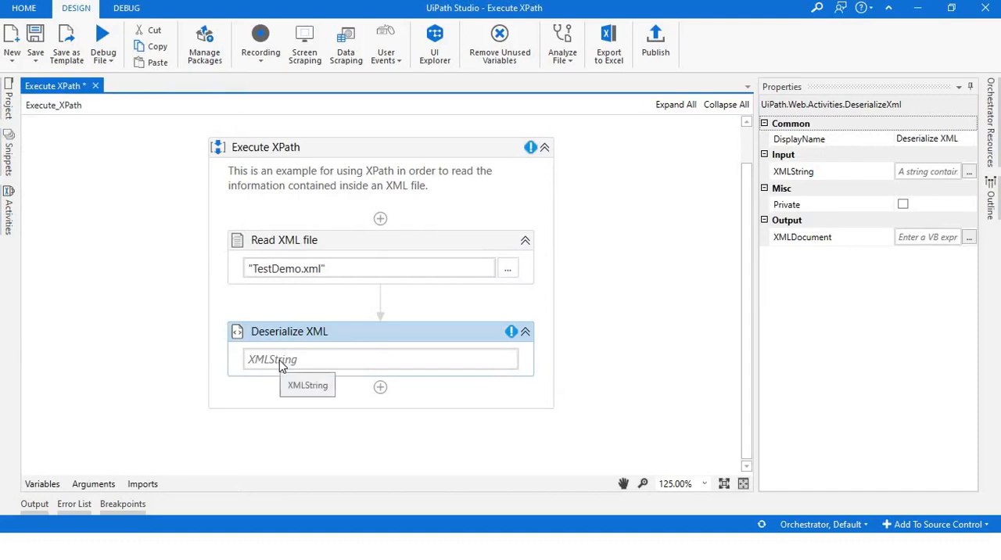
click(380, 360)
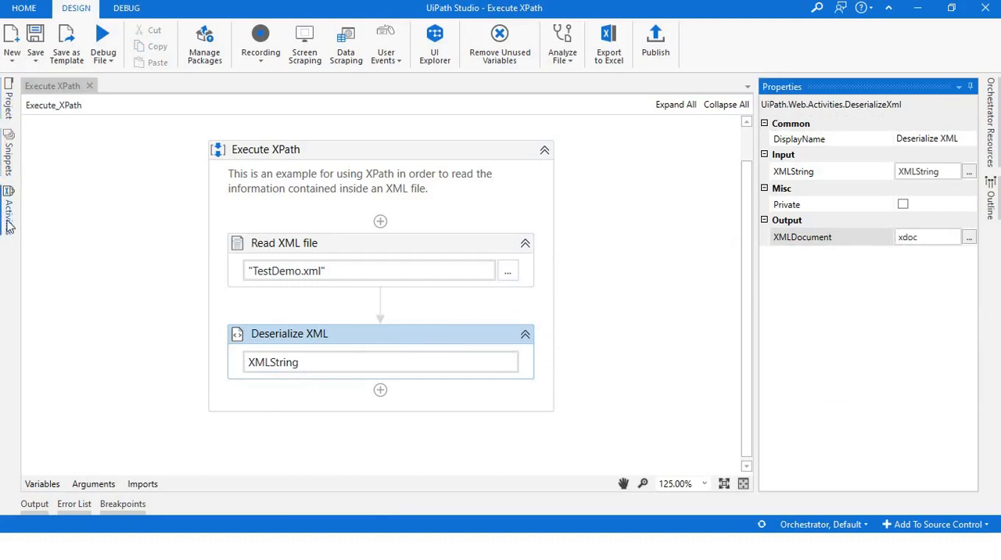
click(10, 194)
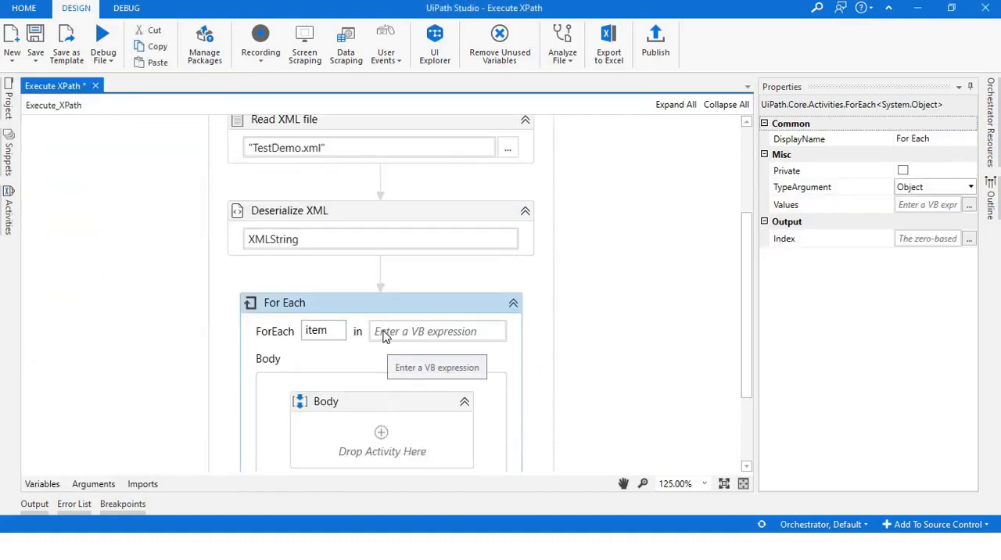
mouse_move(606, 272)
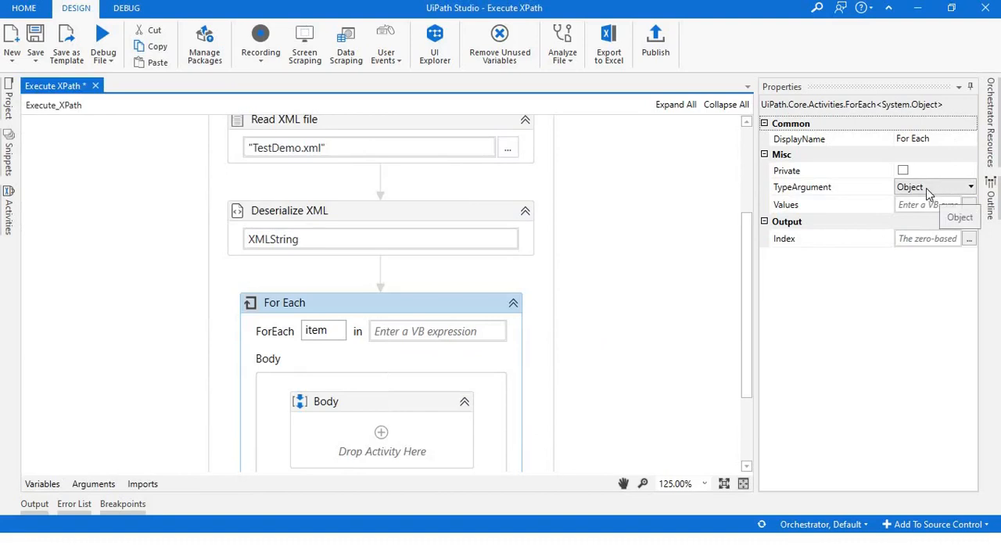
Step: Change the For Each TypeArgument from Object to System.Xml.Linq.XElement
click(967, 186)
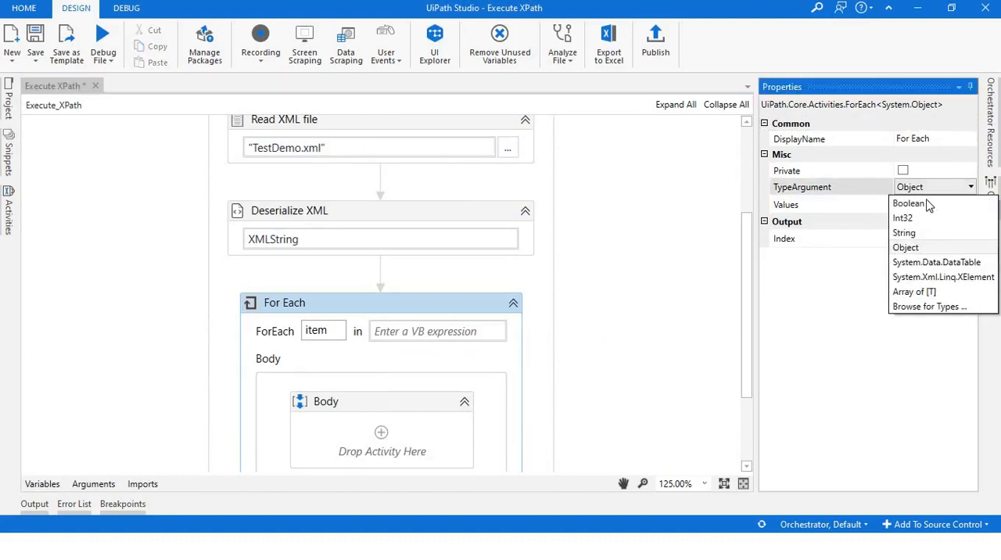
mouse_move(926, 282)
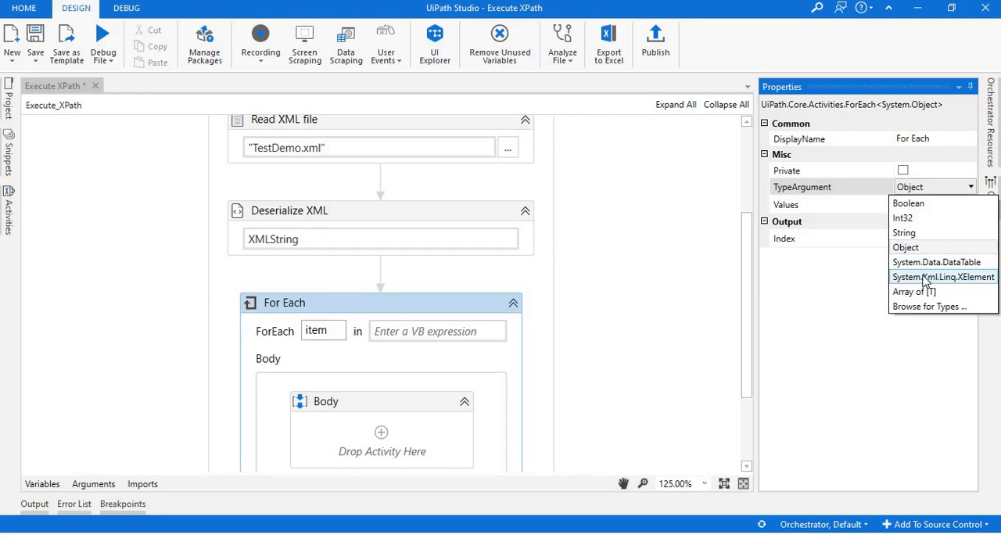
click(931, 277)
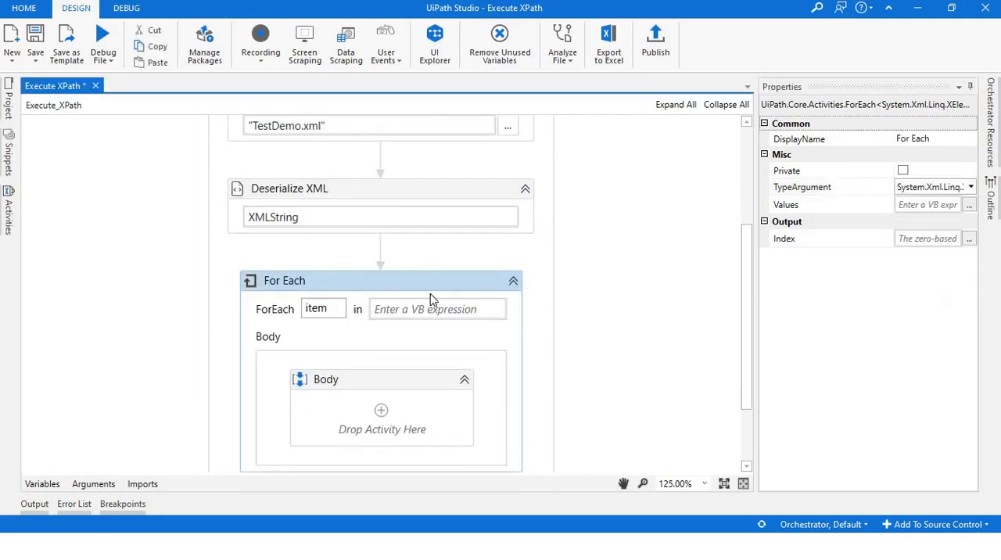
Step: Build the For Each collection as xdoc.Elements("root").Elements("studentInfo") via IntelliSense
click(437, 308)
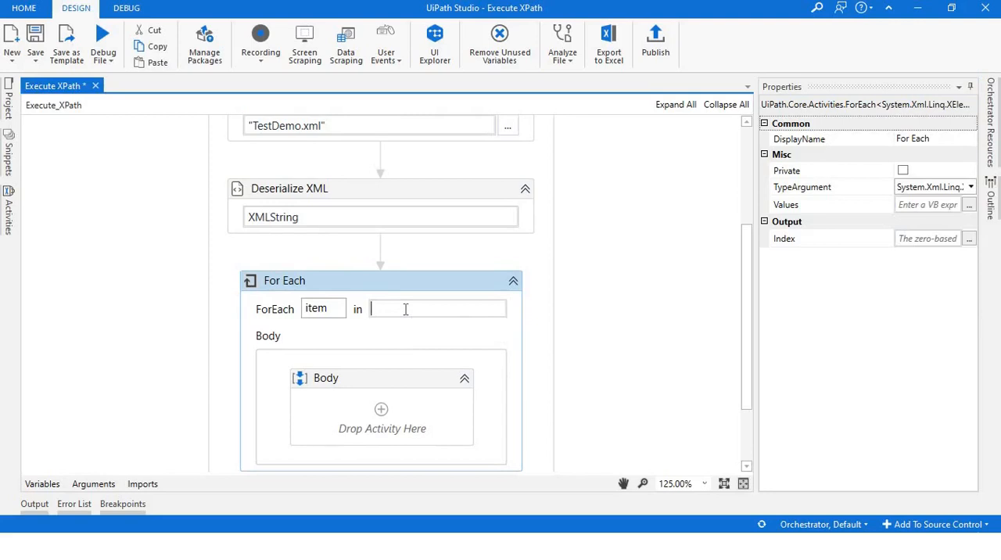
text(xd)
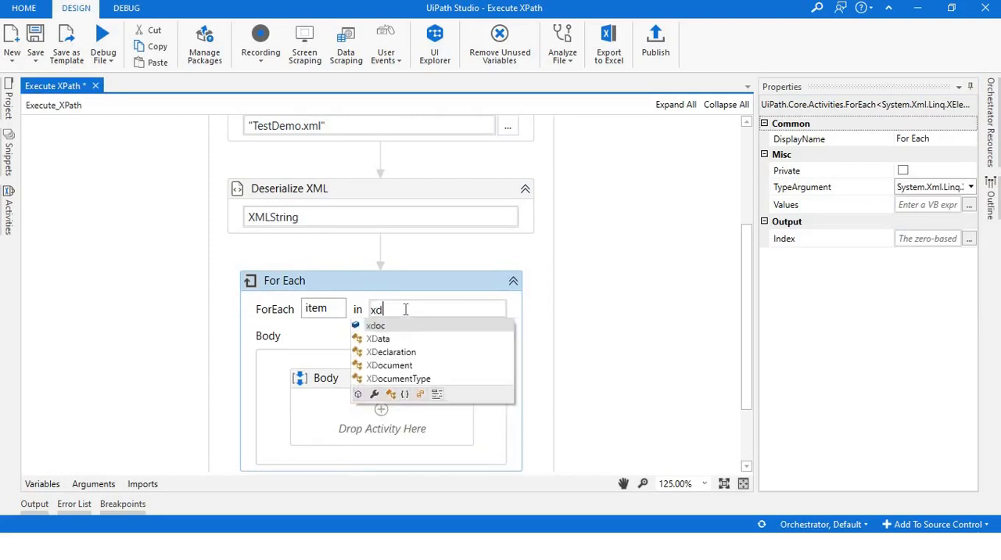
click(375, 325)
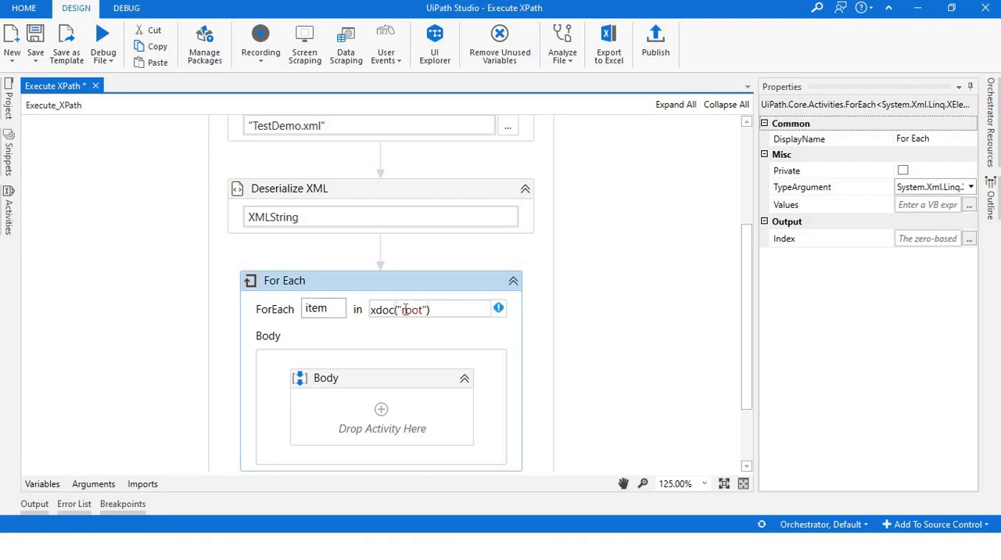
text(.e)
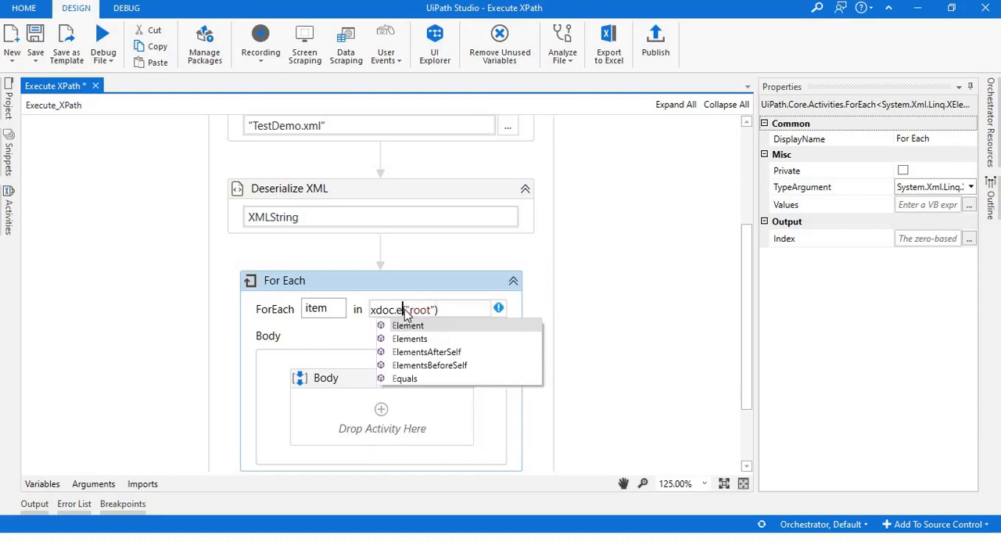
click(410, 338)
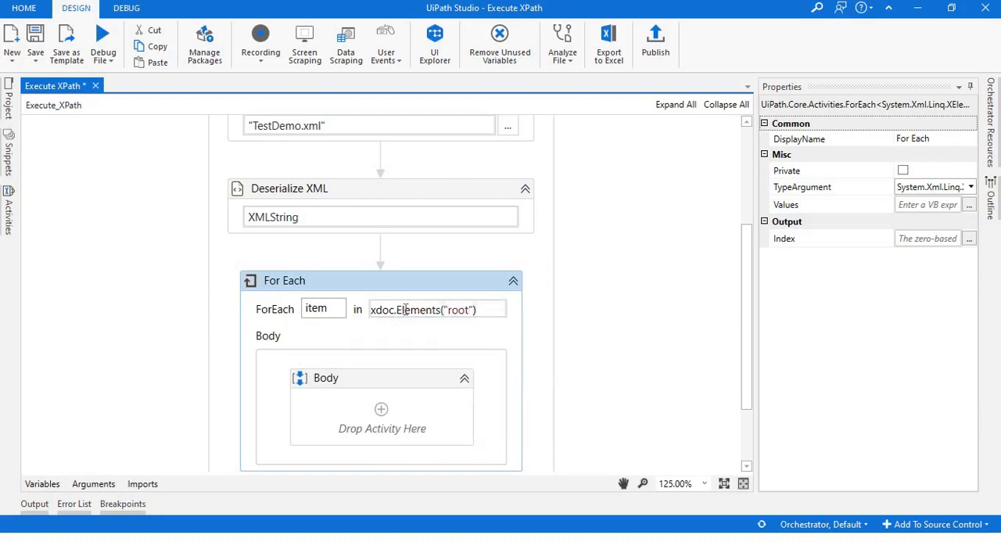
text(.el)
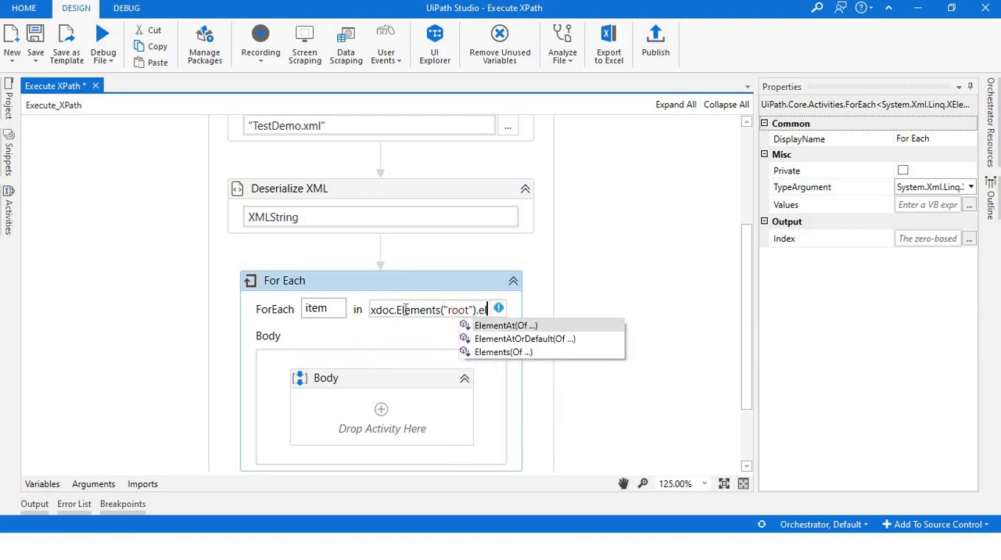
click(505, 349)
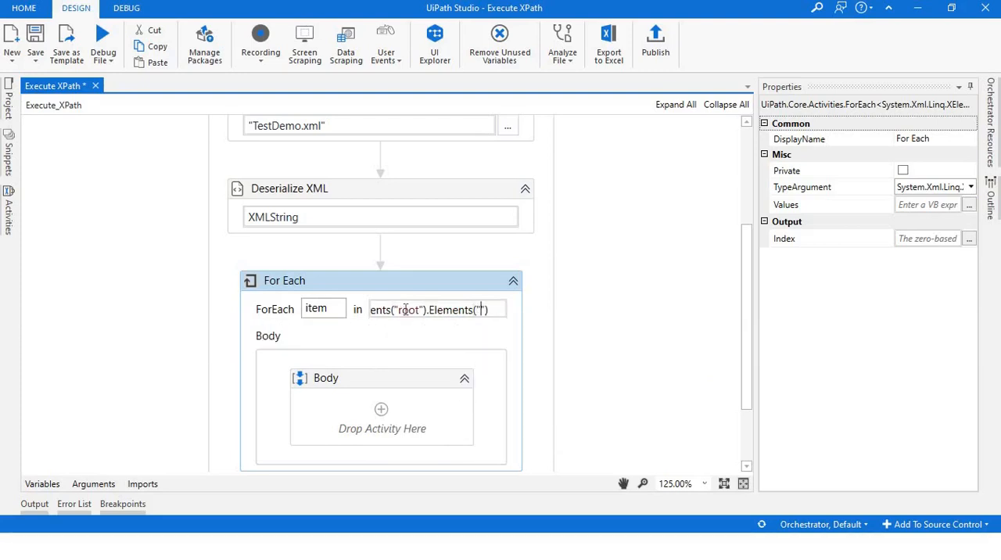
text(student)
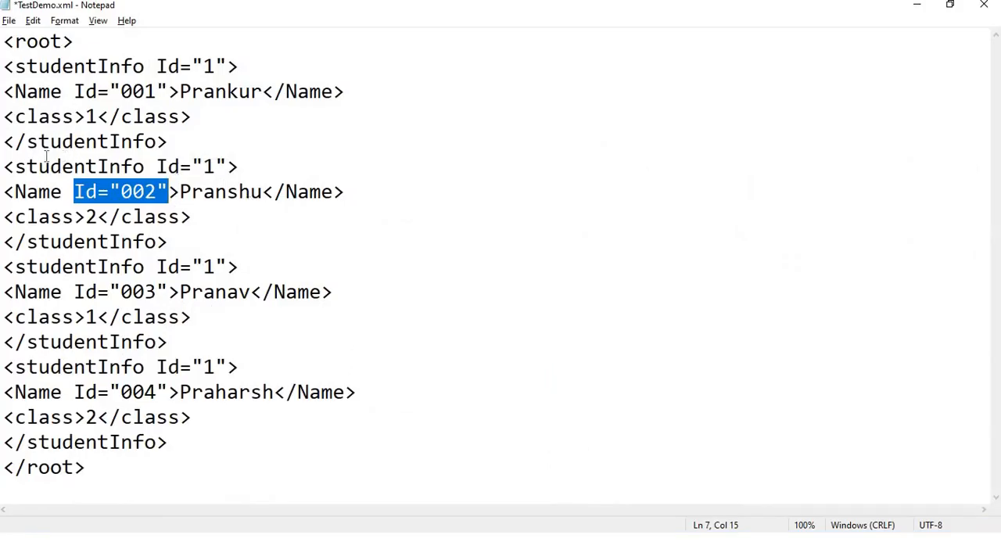
Step: Highlight the second studentInfo's Name and class lines in TestDemo.xml
drag(72, 192, 110, 216)
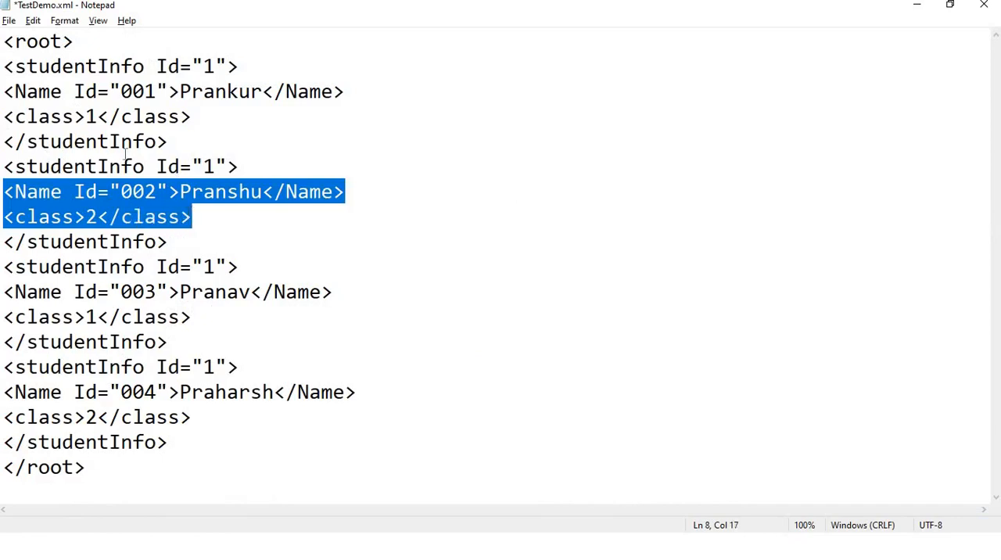
mouse_move(181, 155)
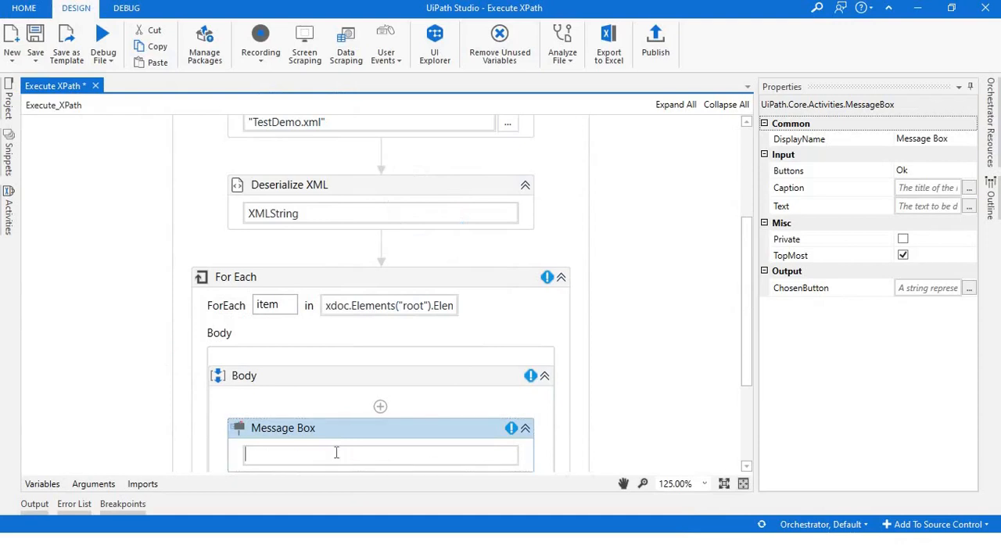
Step: Enter item.ToString as the text of the Message Box inside the For Each loop
text(item)
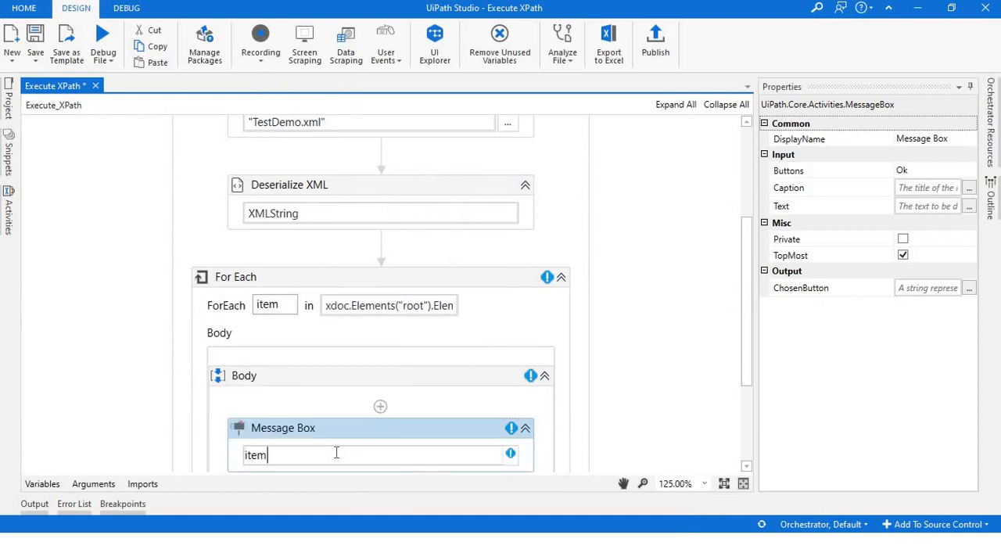
text(.tostr)
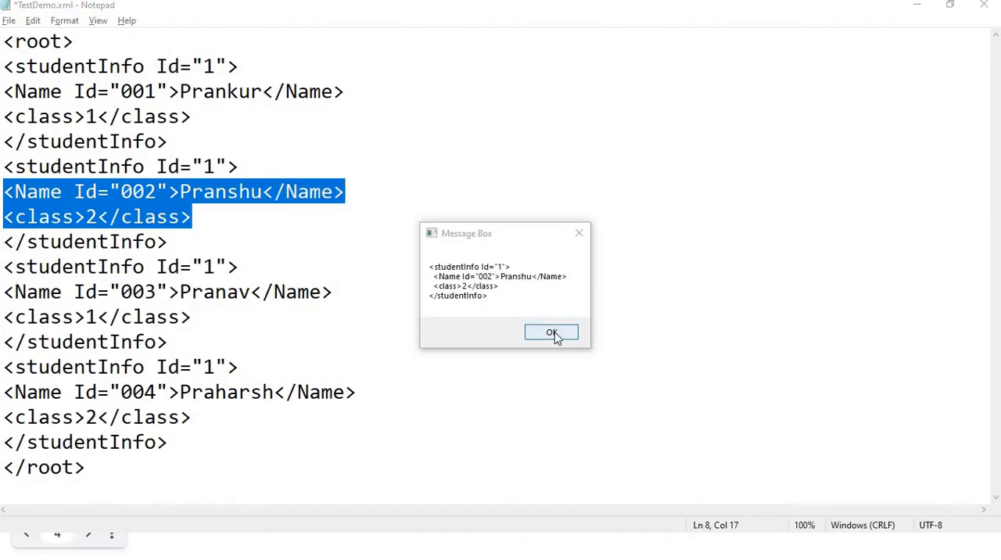
Step: Dismiss the message boxes showing Pranshu's and Pranav's studentInfo records
click(550, 332)
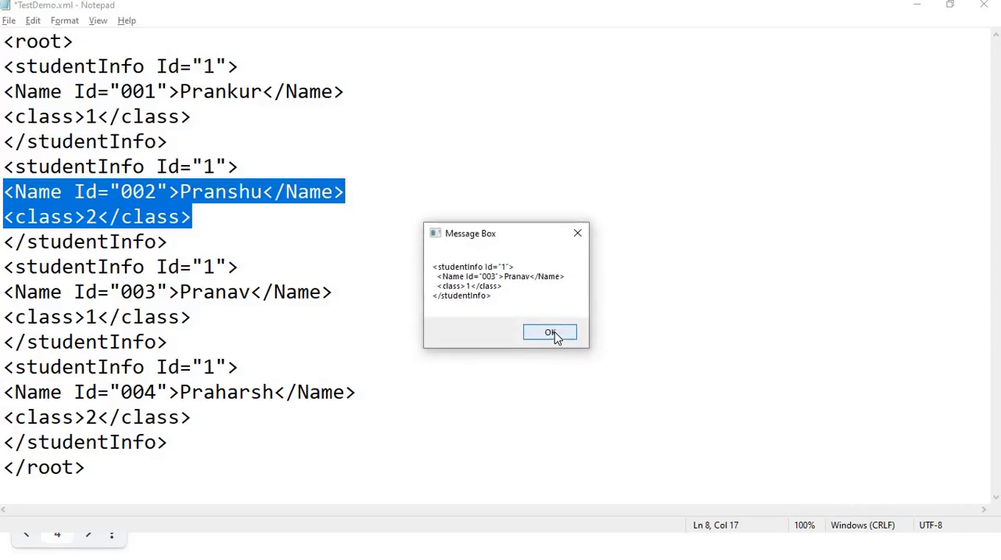
click(549, 332)
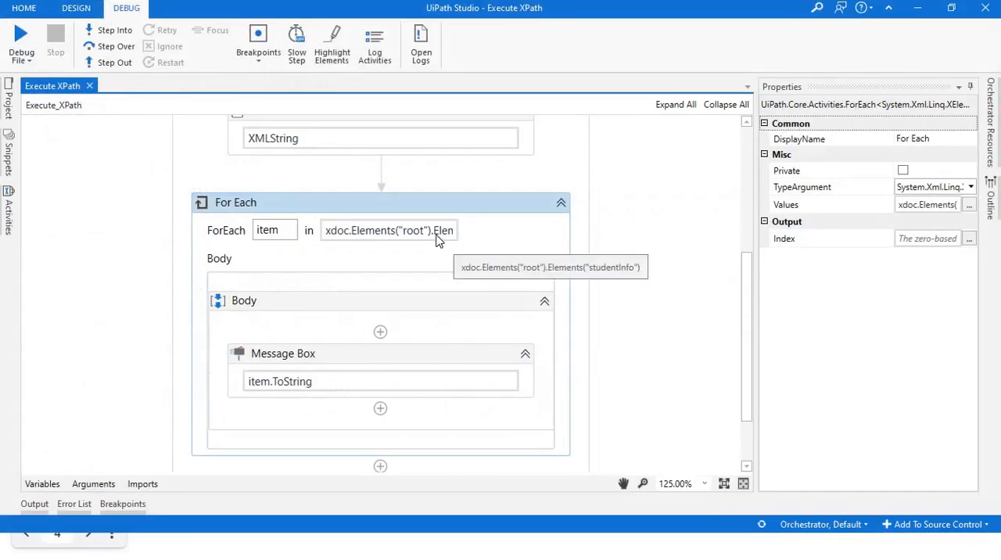
mouse_move(433, 235)
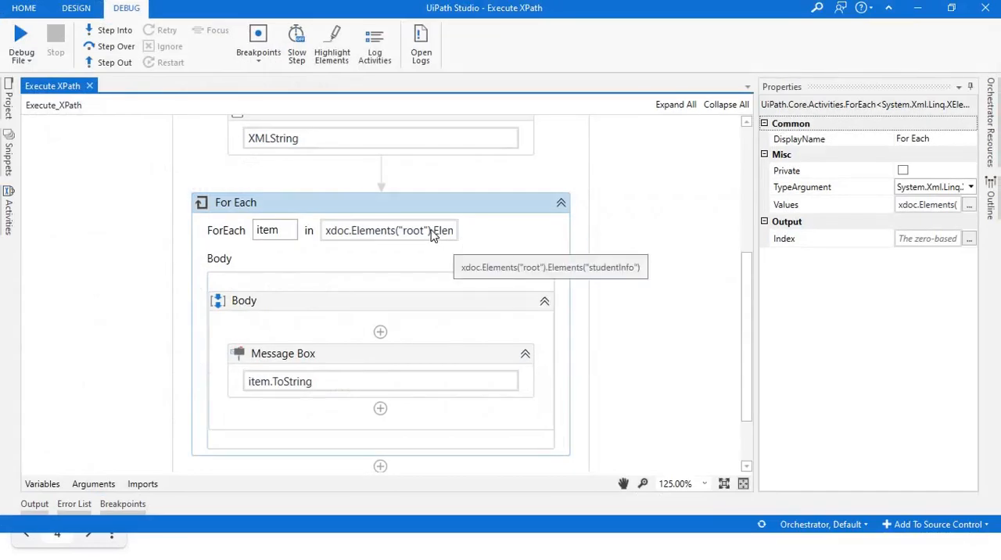
Step: Append .Elements to xdoc.Elements("root").Elements("studentInfo") in the For Each collection
click(434, 230)
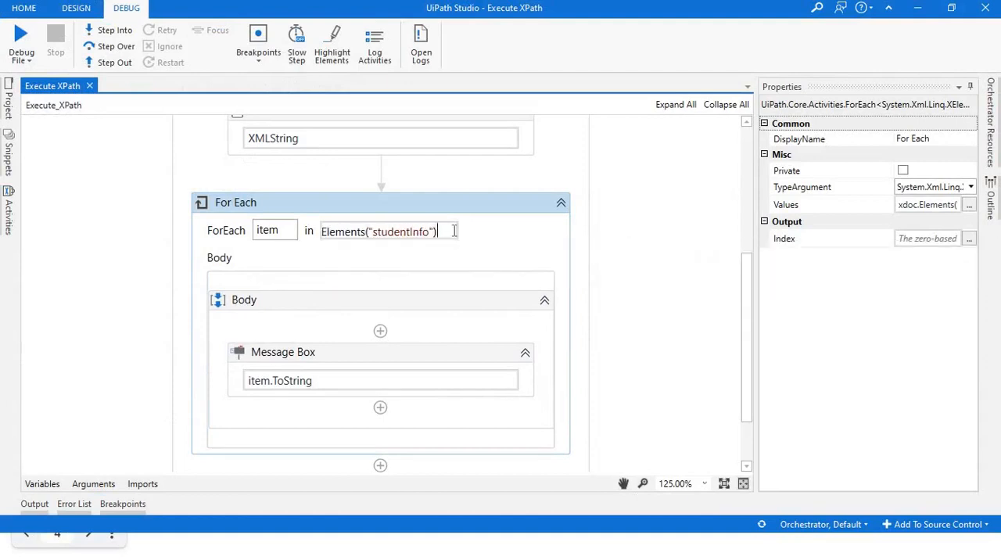
text(.ele)
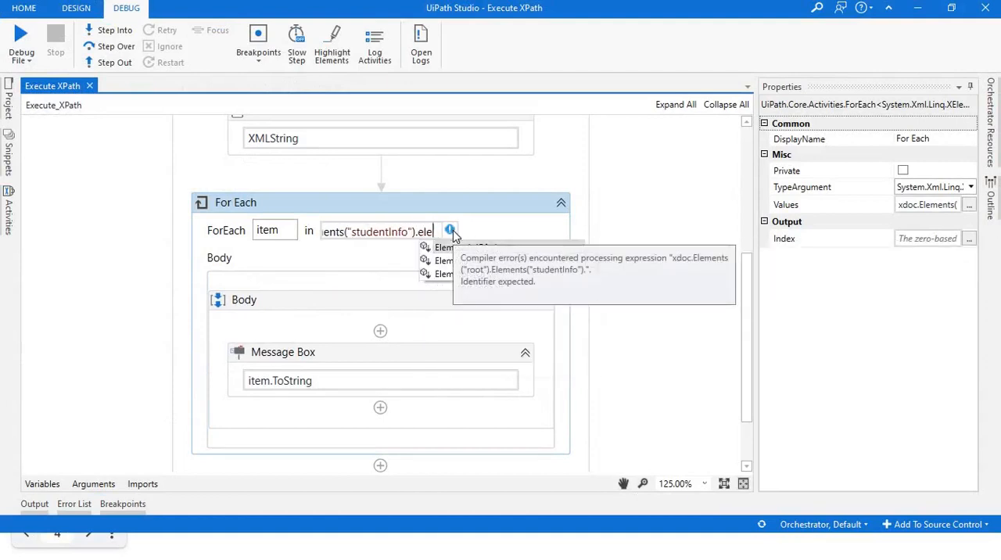
text(Elements)
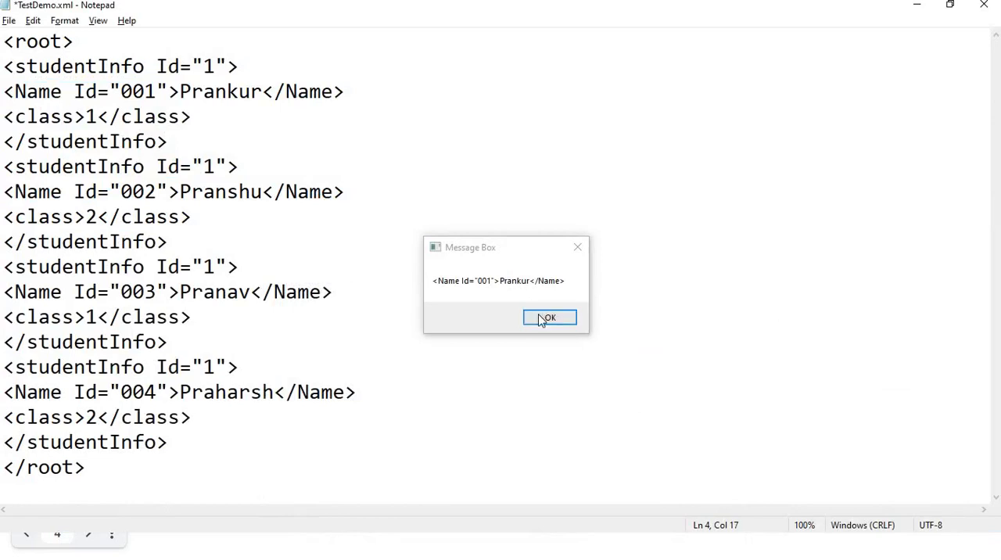
Step: Dismiss the Name and class messages for Prankur (class 1), Pranshu, and class 2
click(550, 316)
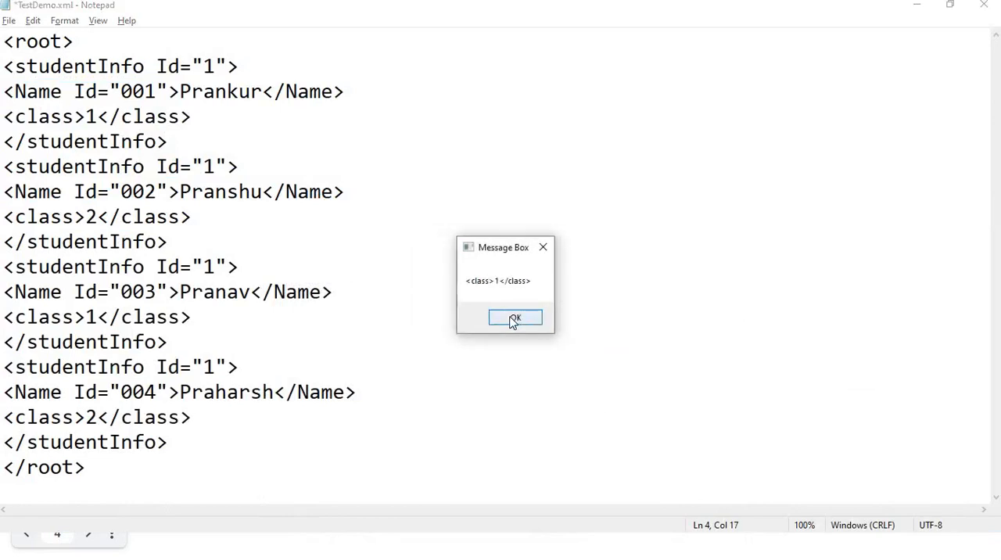
click(515, 317)
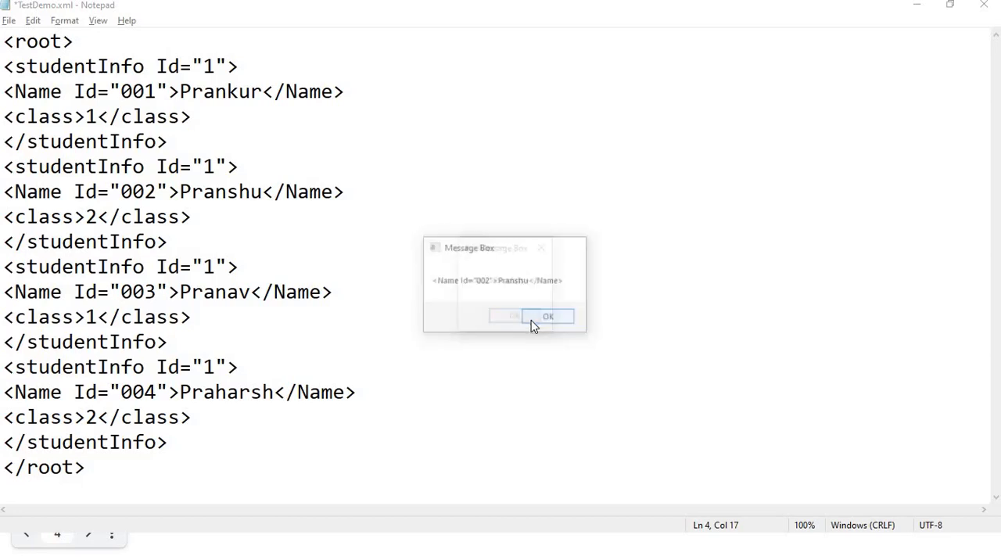
click(549, 316)
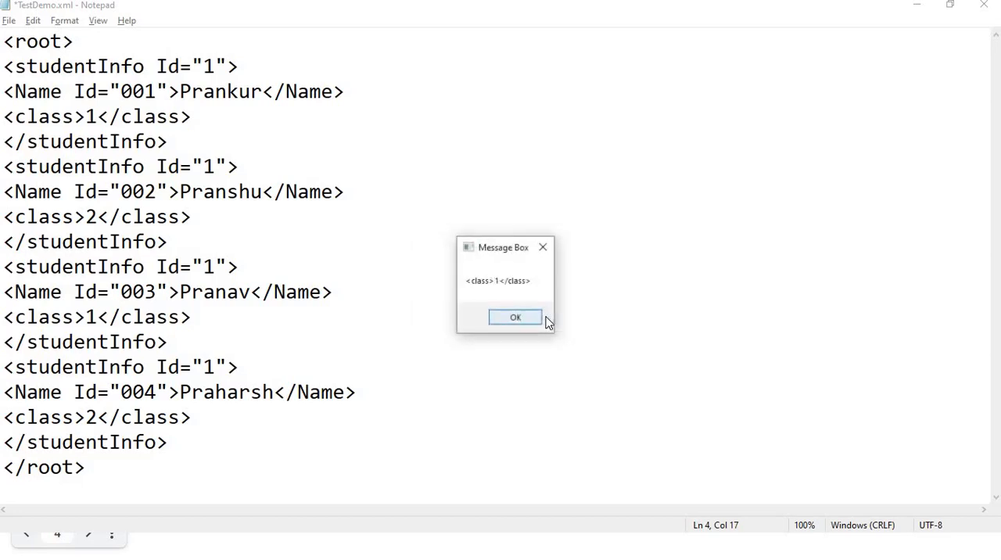
click(514, 317)
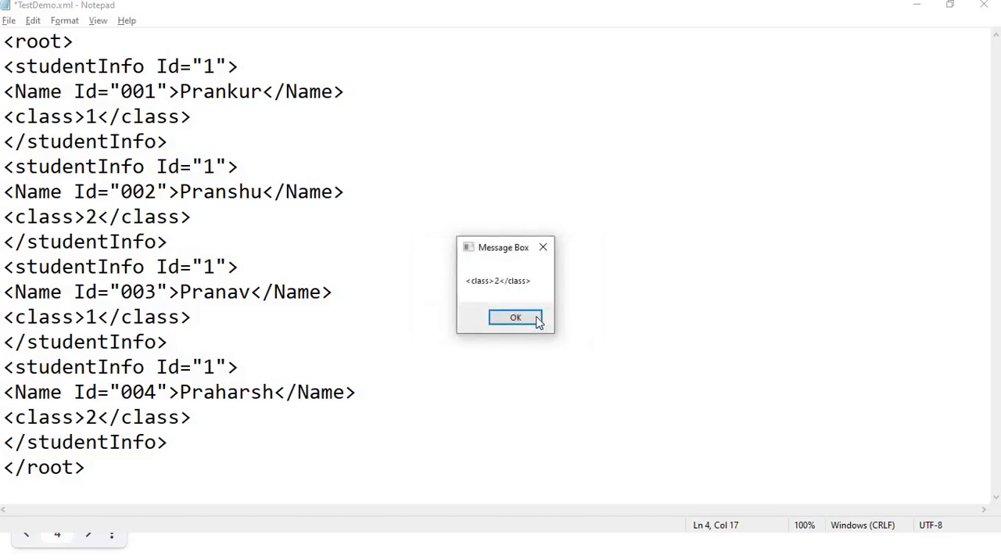
click(515, 317)
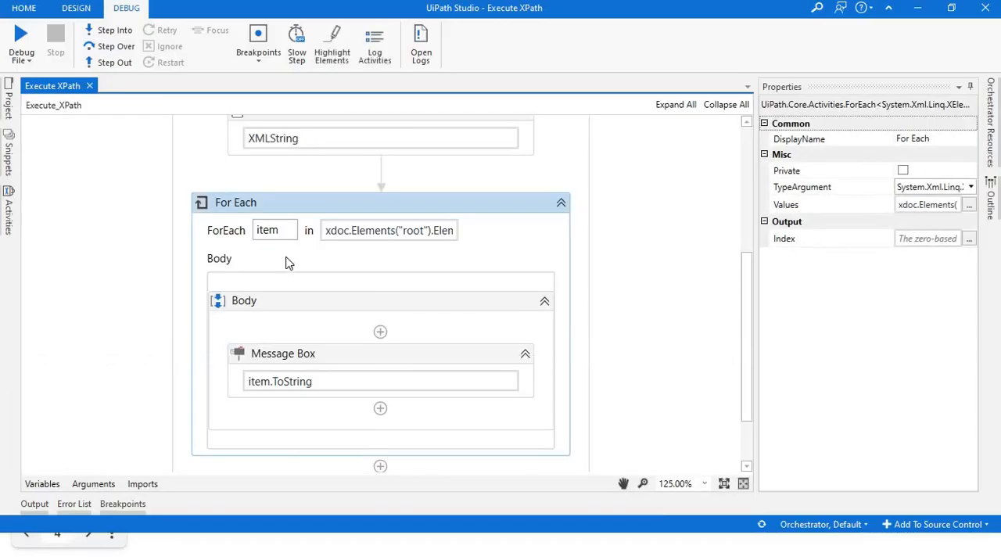